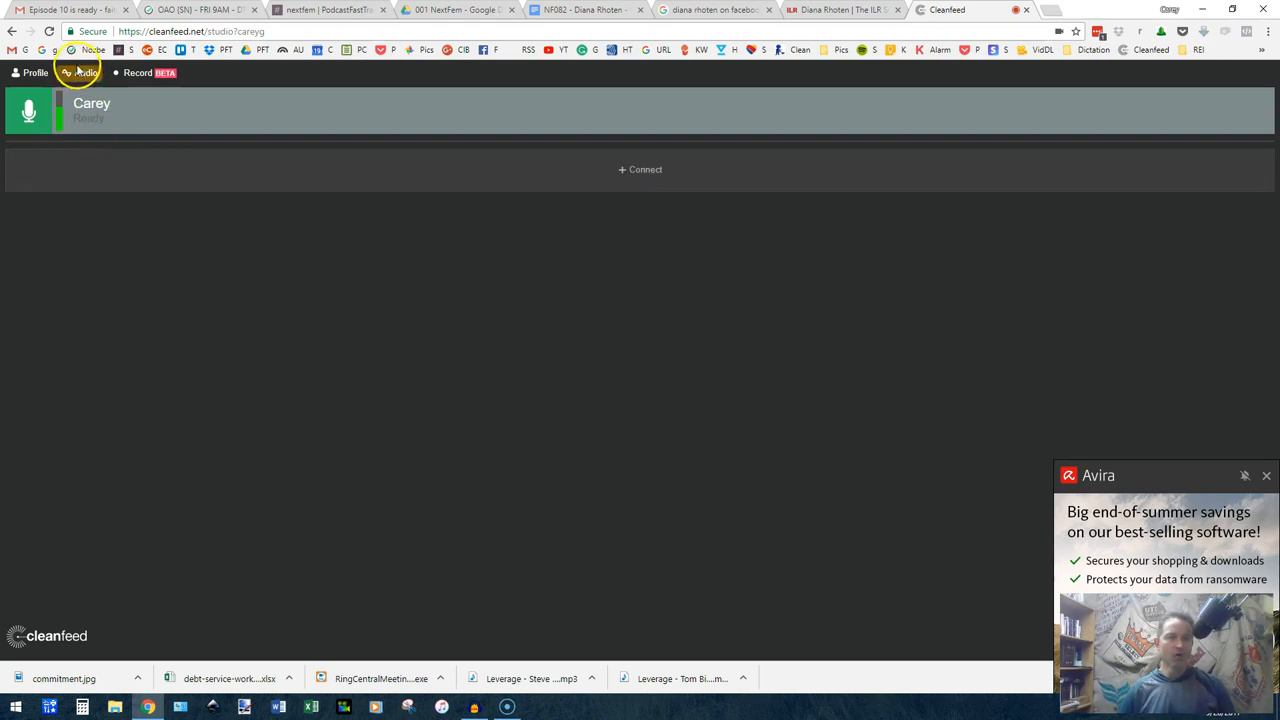
- Confirm the account audio quality stays speech-optimised
{"action": "left_click", "coordinate": [82, 72]}
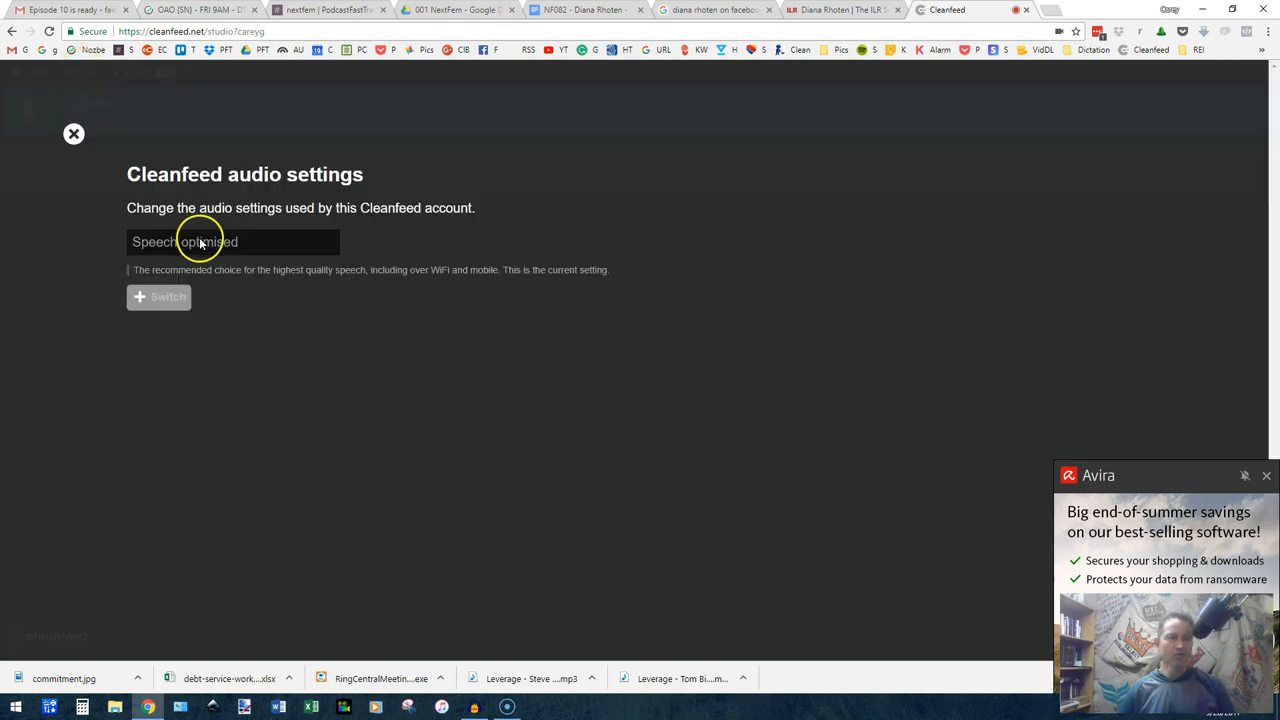
{"action": "left_click", "coordinate": [232, 242]}
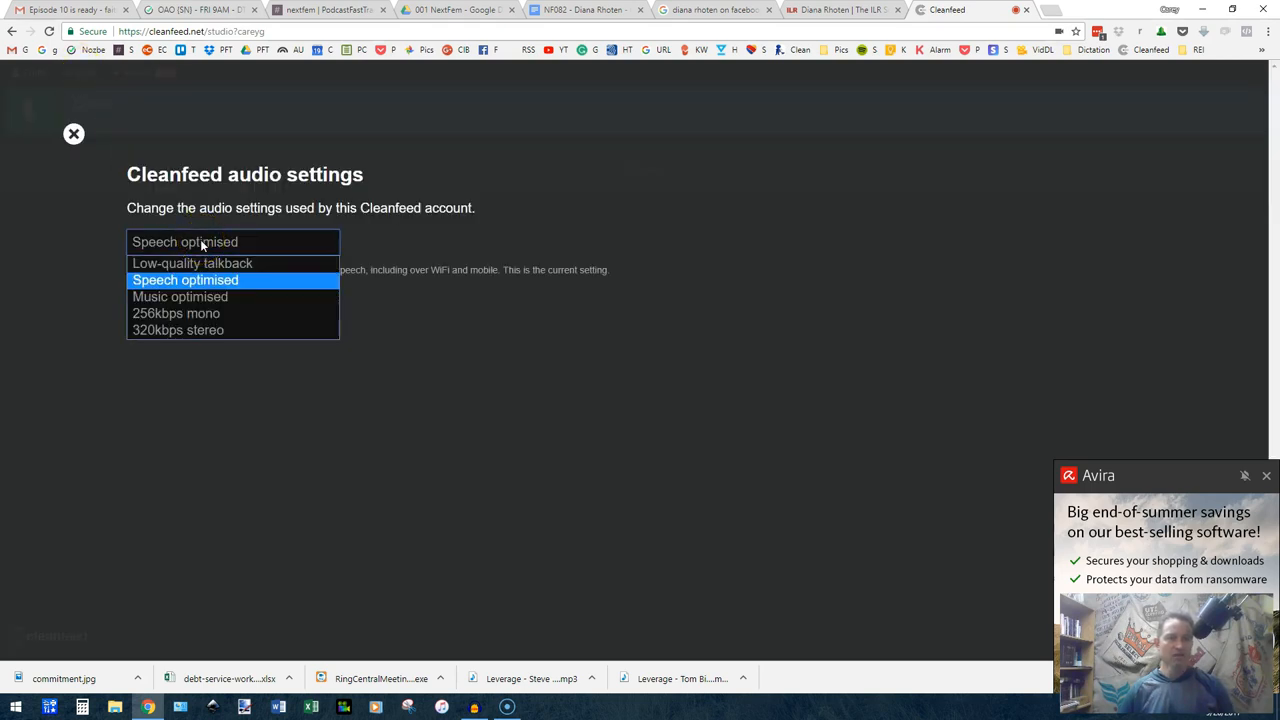
{"action": "left_click", "coordinate": [73, 133]}
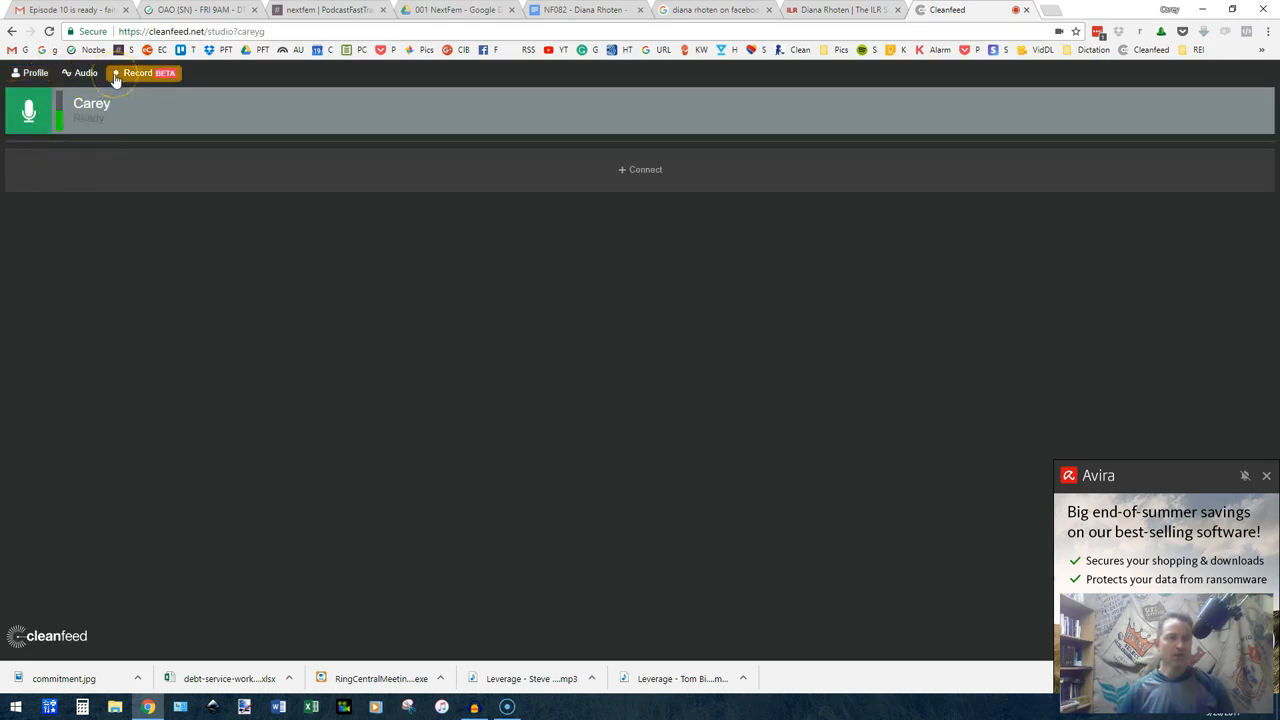
- In the Record options, set recording of everyone to 'Separate tracks'
{"action": "left_click", "coordinate": [138, 72]}
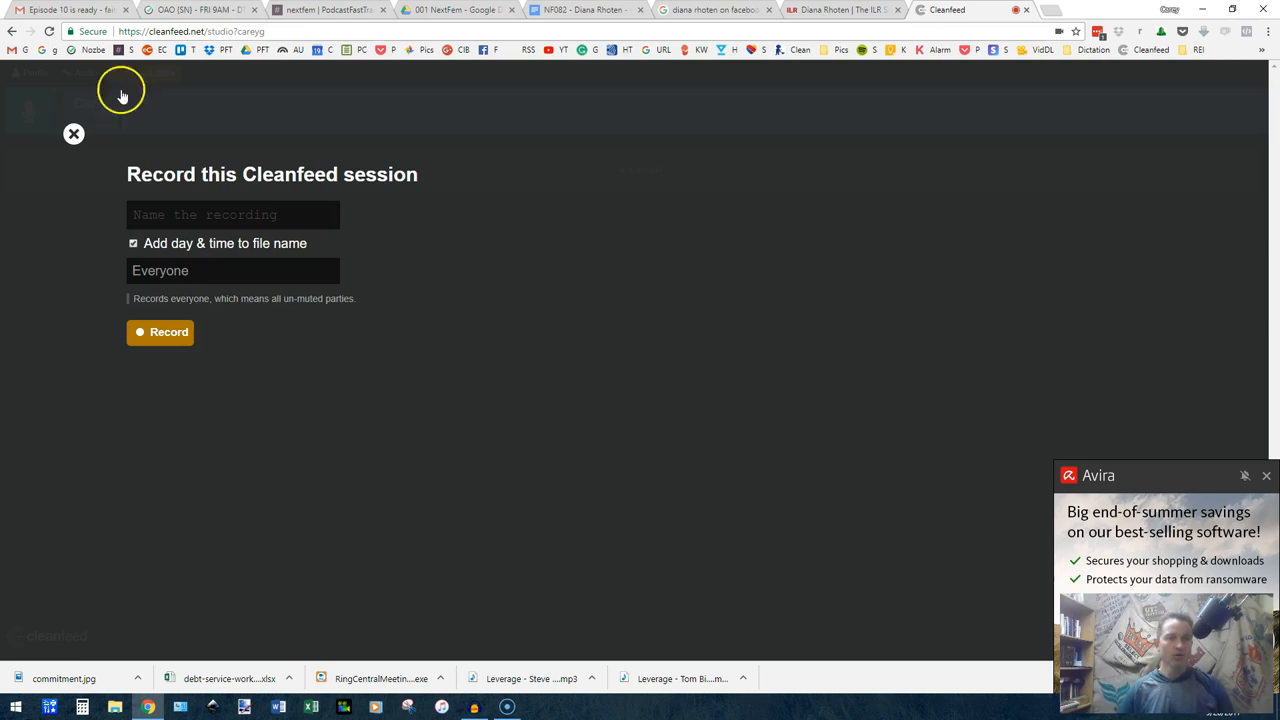
{"action": "left_click", "coordinate": [232, 214]}
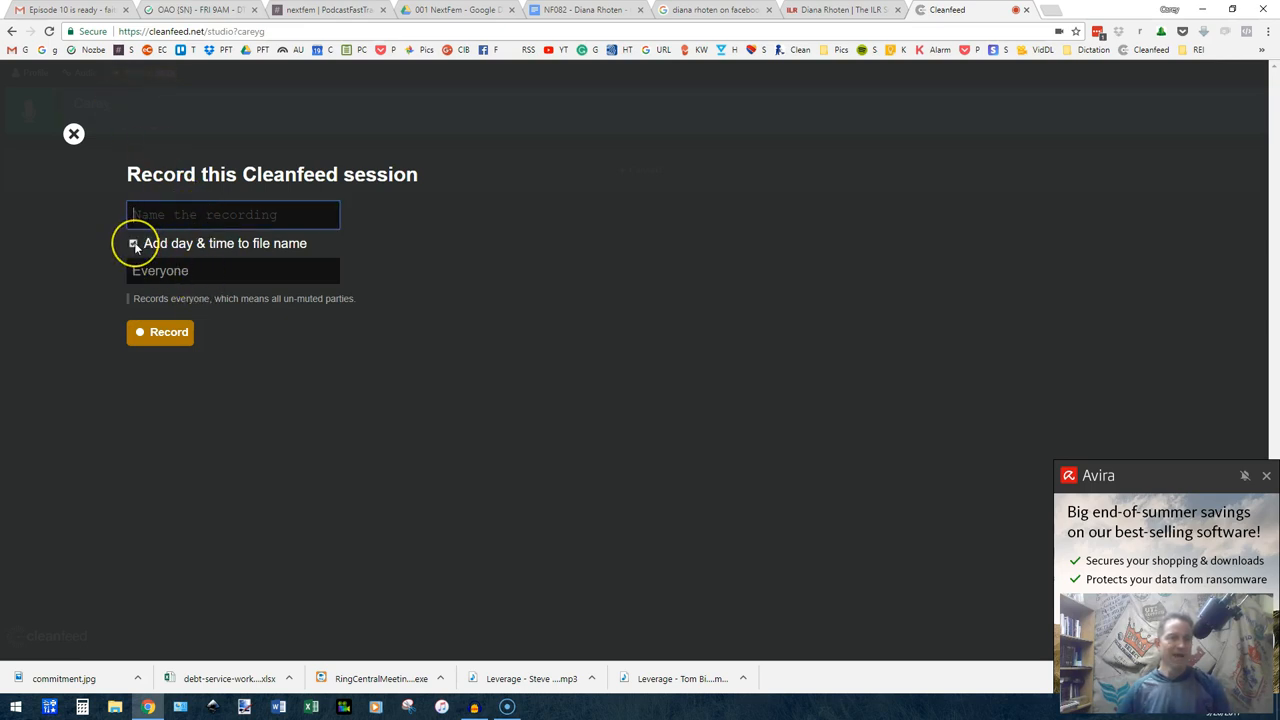
{"action": "left_click", "coordinate": [133, 243]}
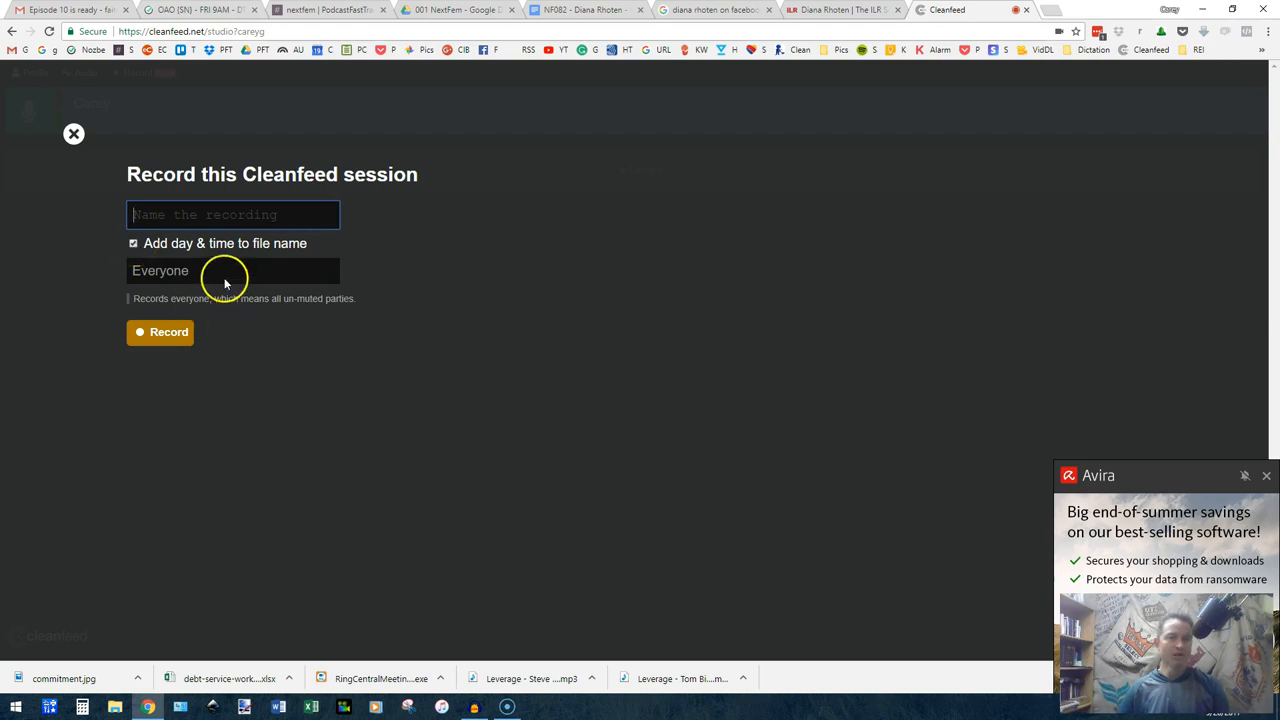
{"action": "left_click", "coordinate": [232, 270]}
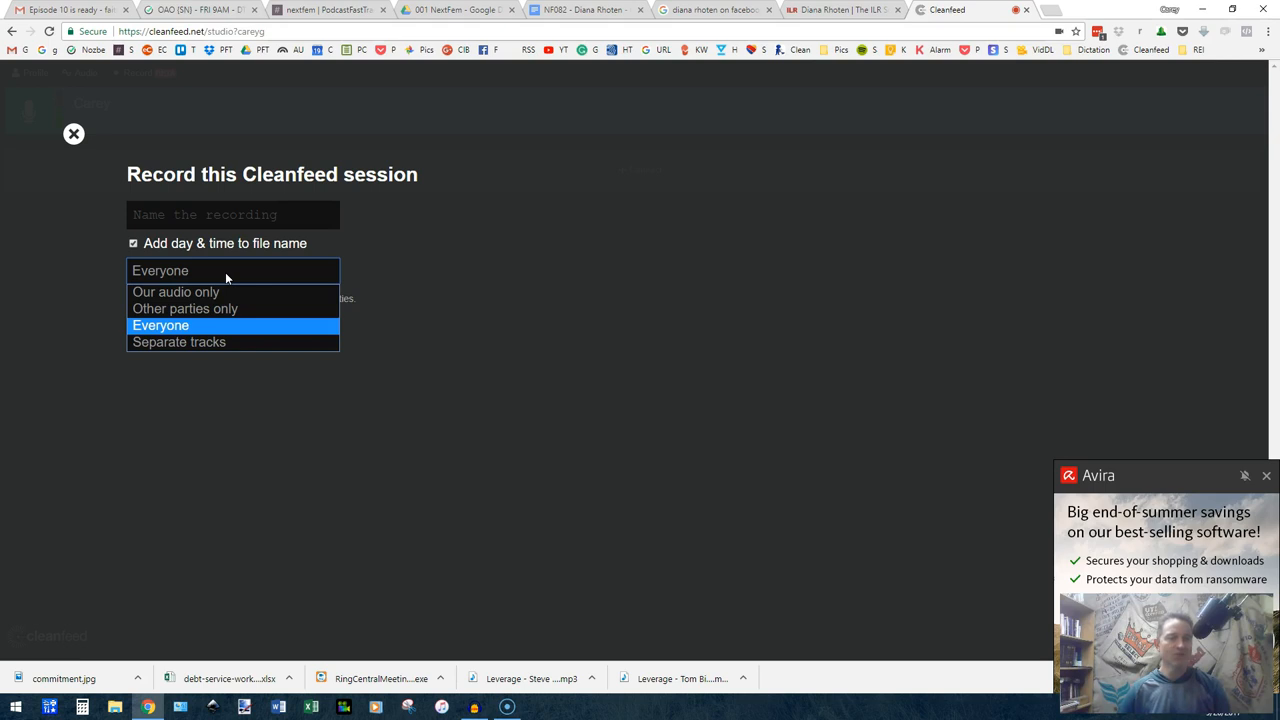
{"action": "mouse_move", "coordinate": [179, 342]}
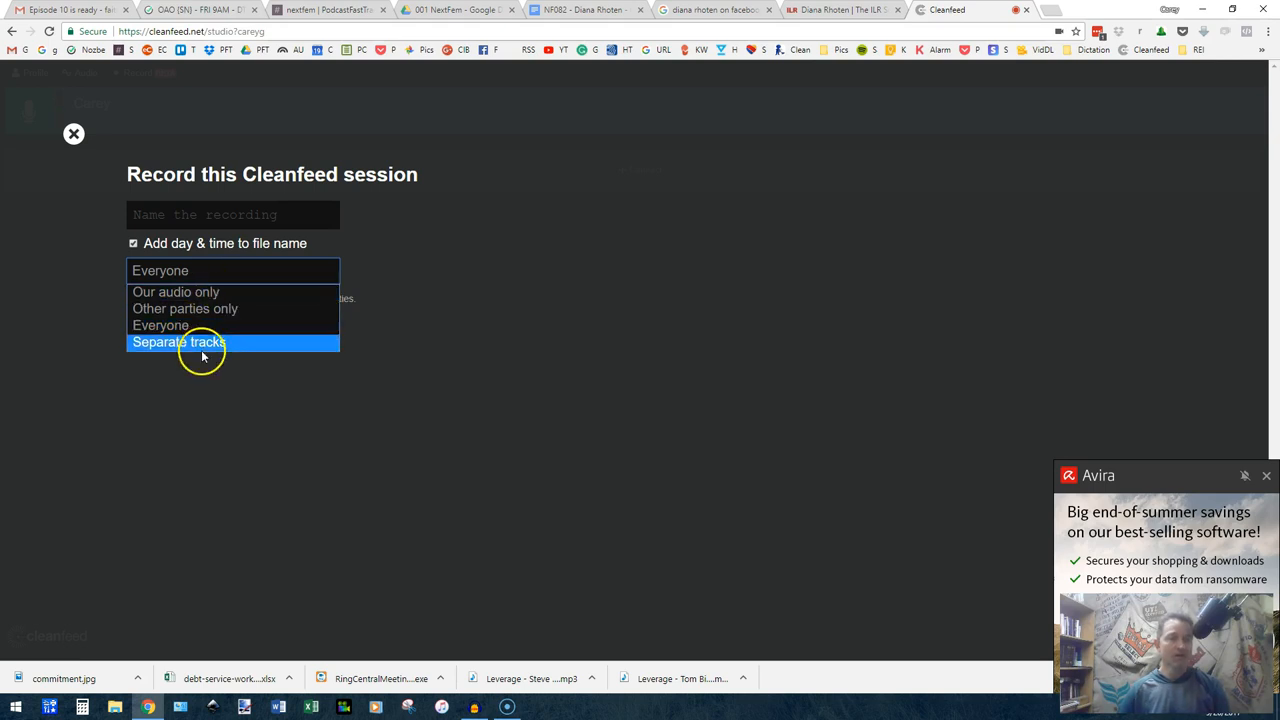
{"action": "mouse_move", "coordinate": [203, 342]}
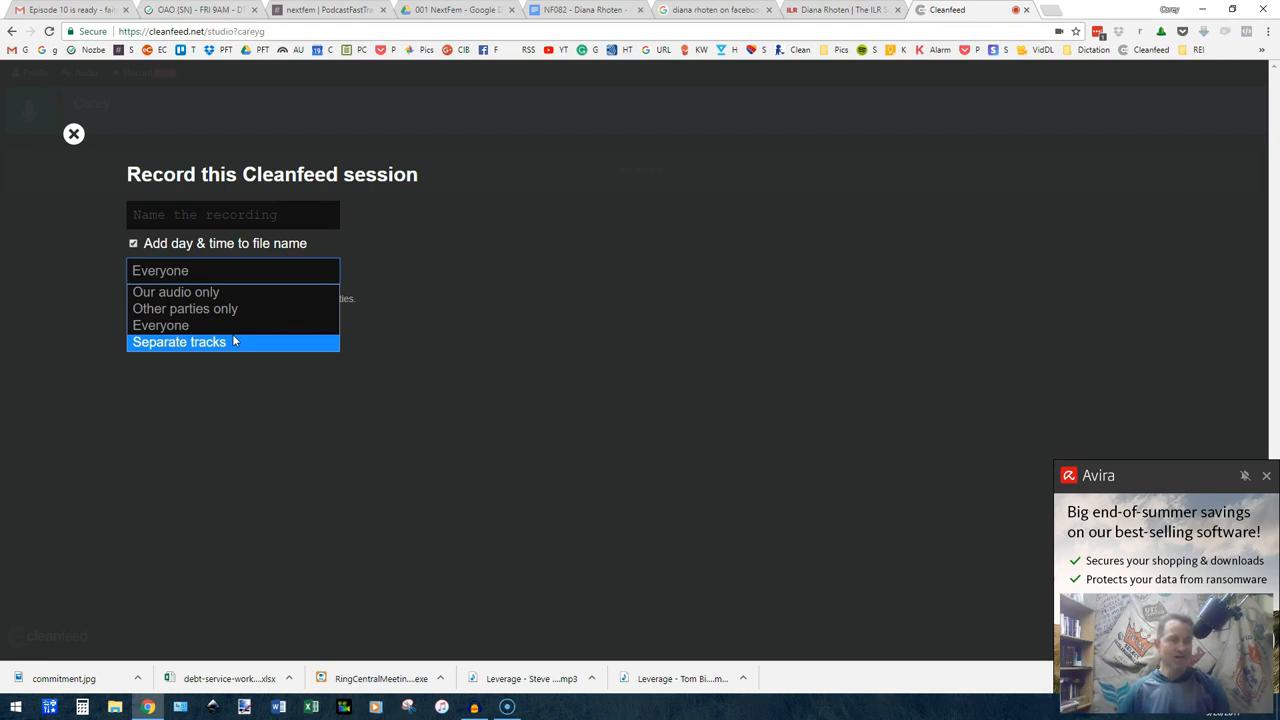
{"action": "left_click", "coordinate": [179, 342]}
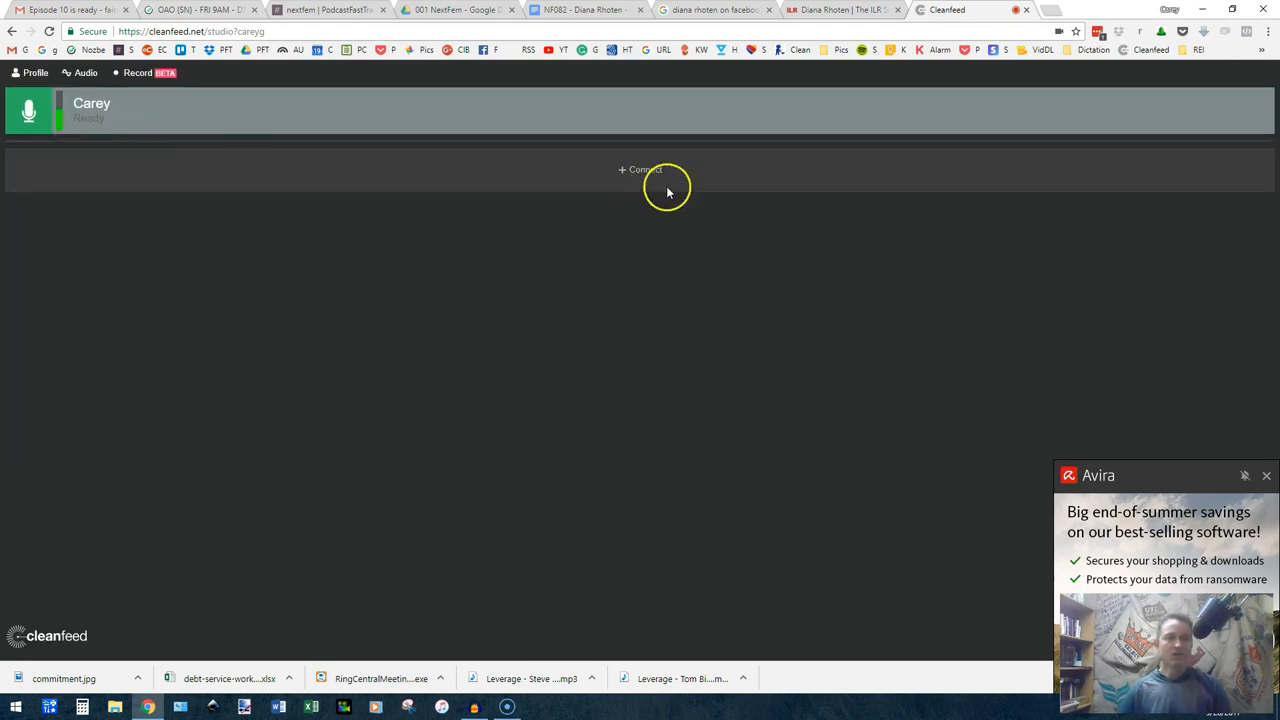
{"action": "left_click", "coordinate": [640, 169]}
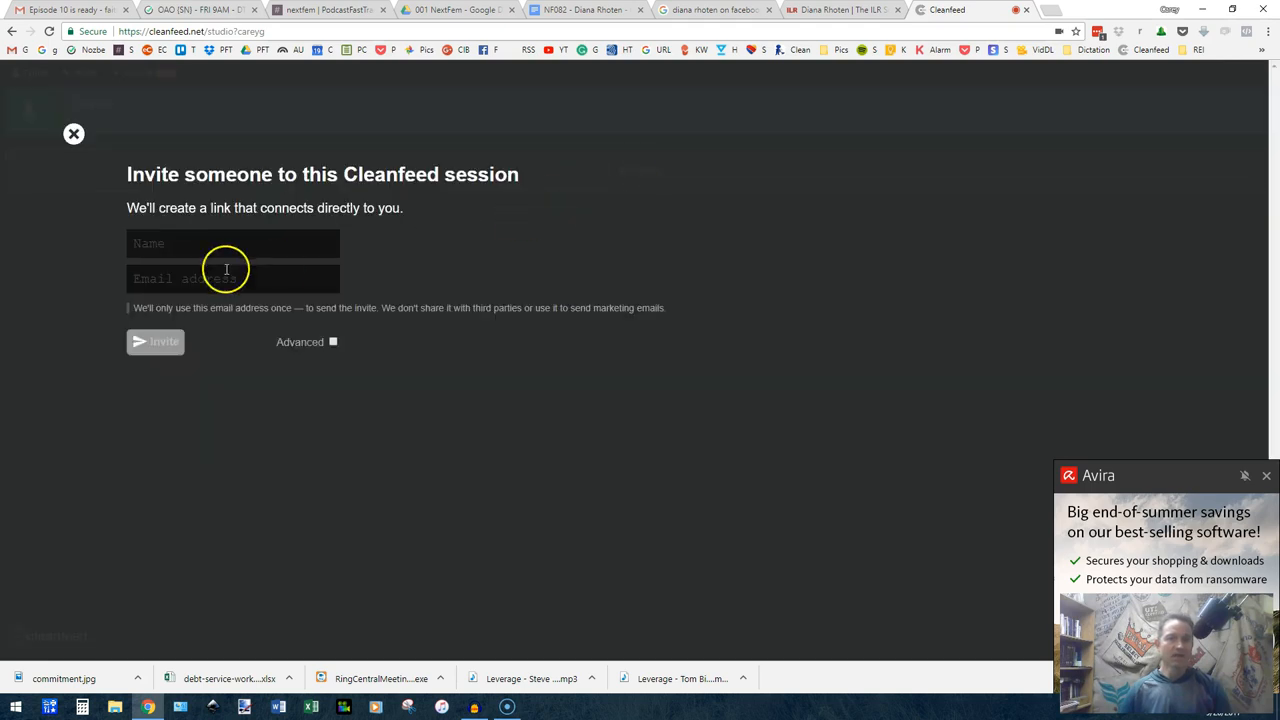
{"action": "left_click", "coordinate": [233, 278]}
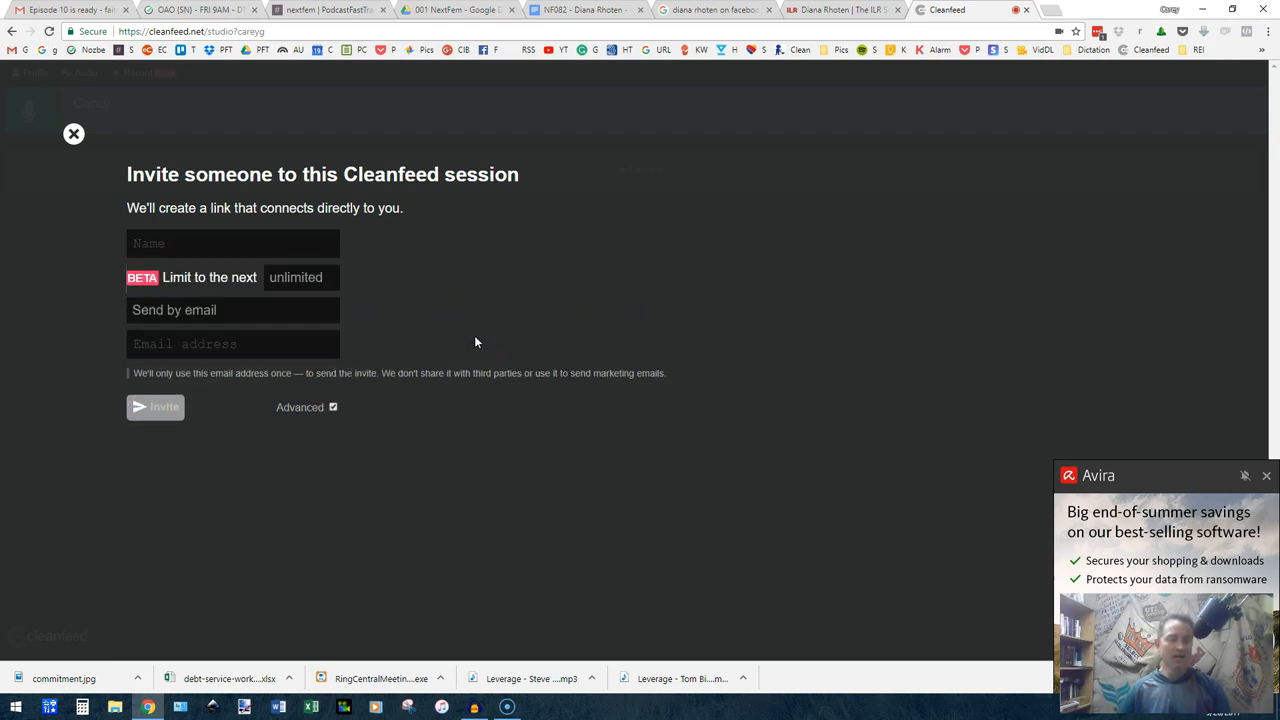
{"action": "left_click", "coordinate": [73, 133]}
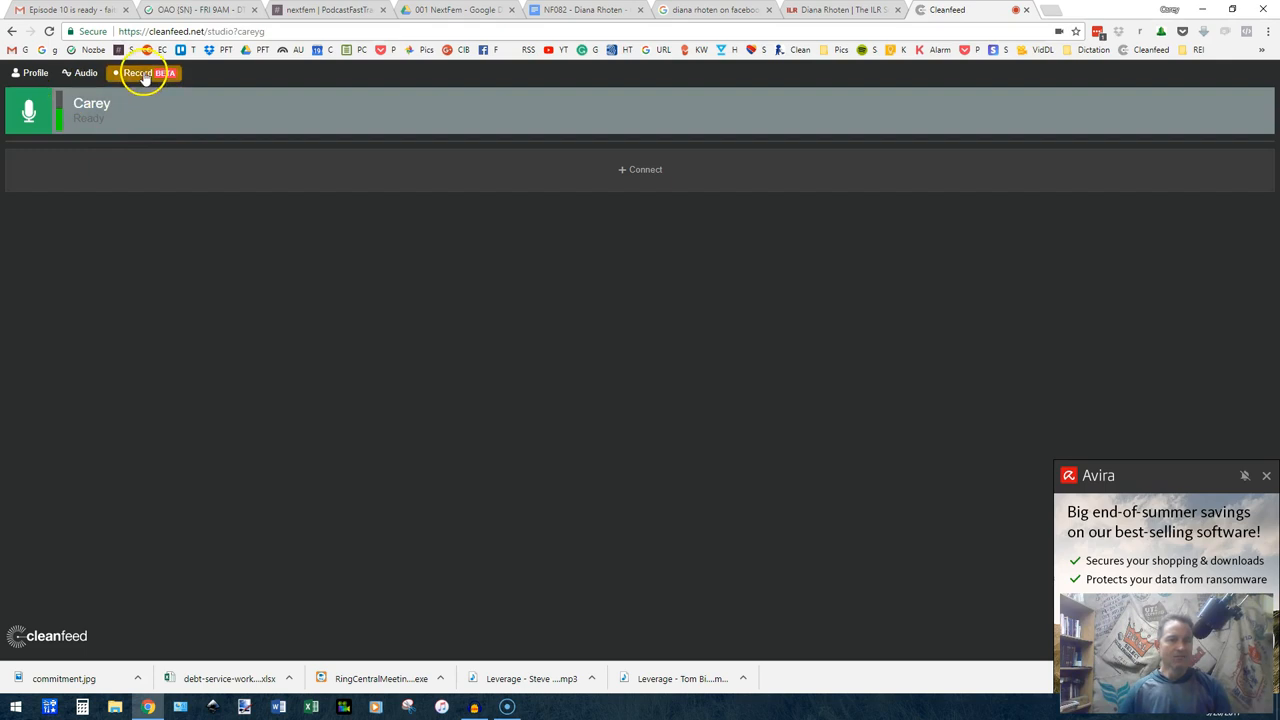
{"action": "left_click", "coordinate": [148, 72]}
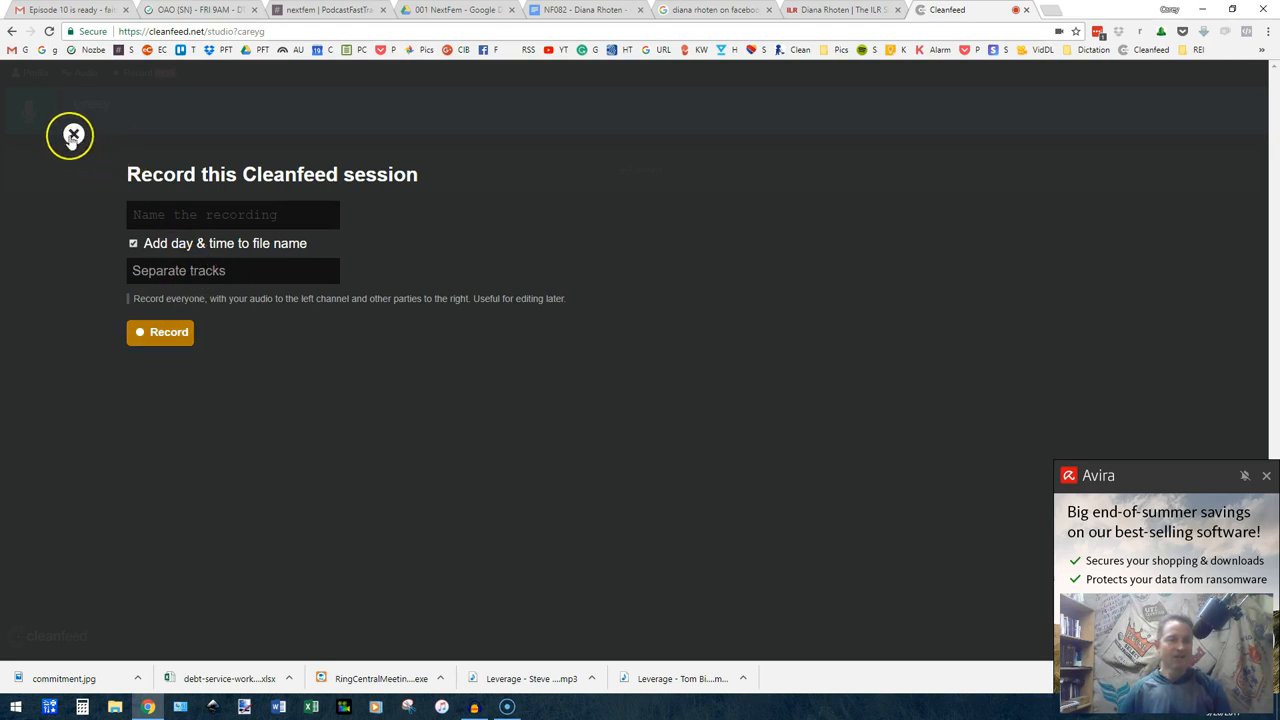
{"action": "left_click", "coordinate": [72, 133]}
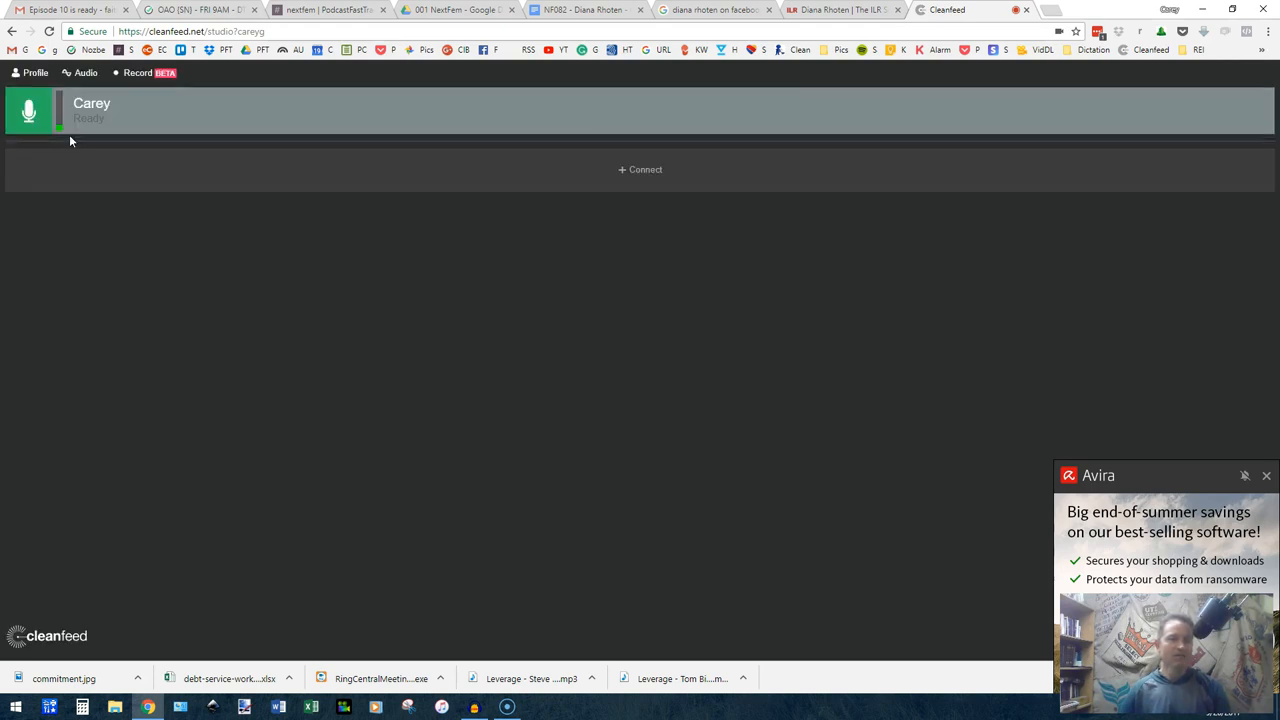